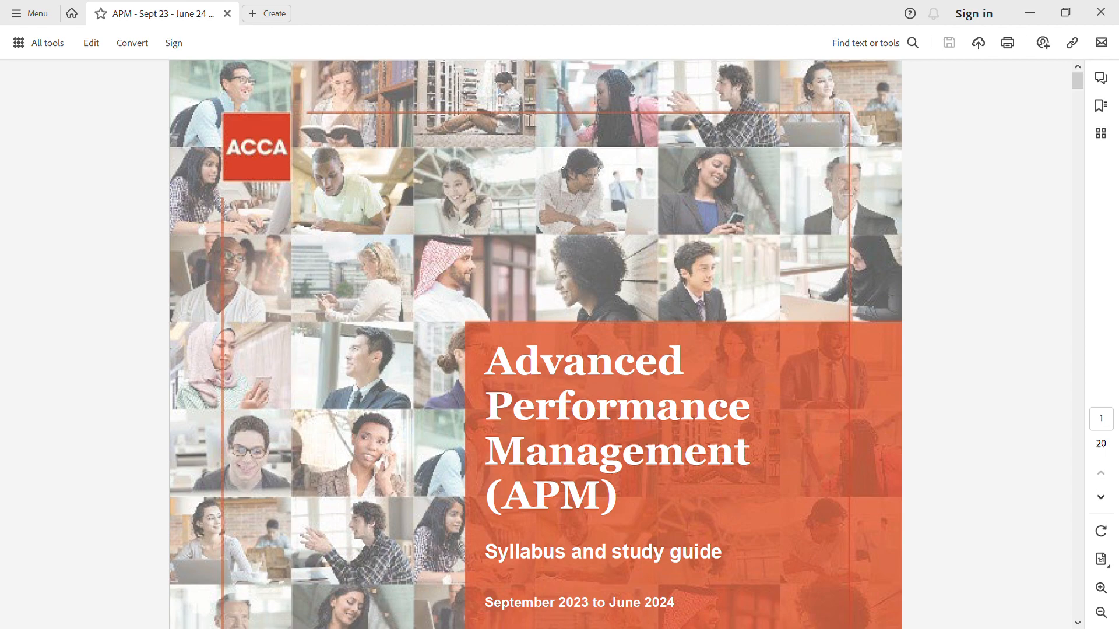
scroll("down", 3)
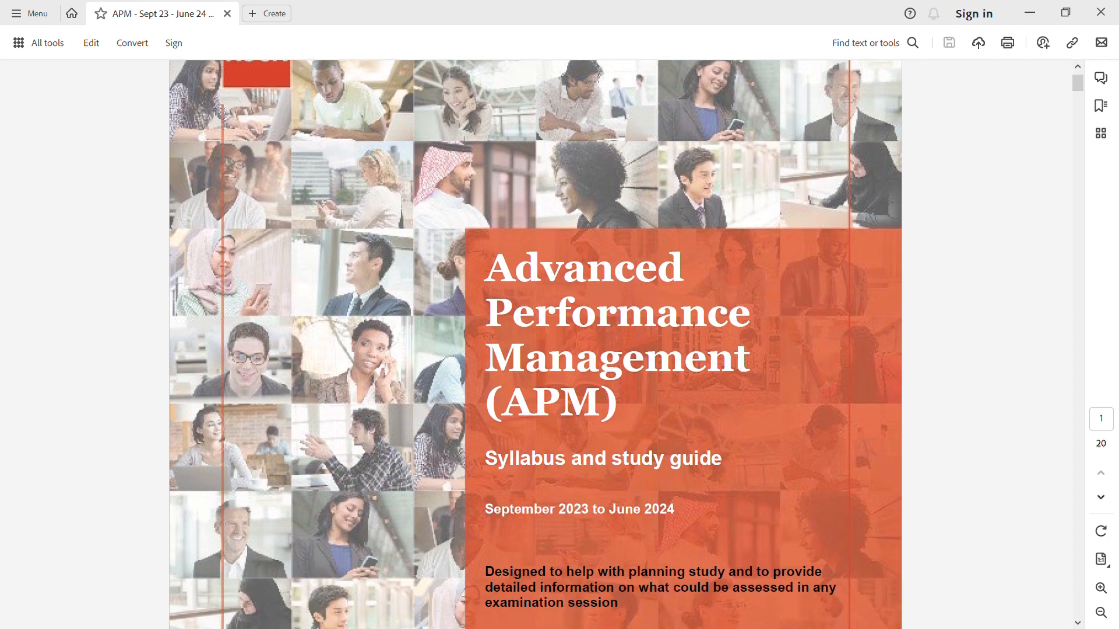
scroll("down", 3)
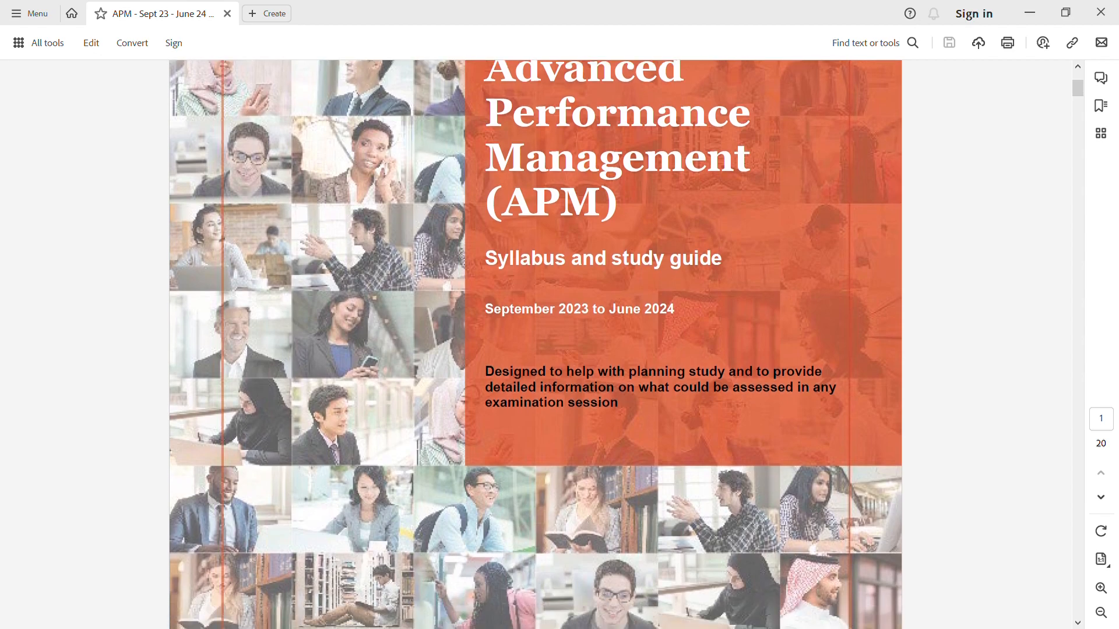
scroll("down", 3)
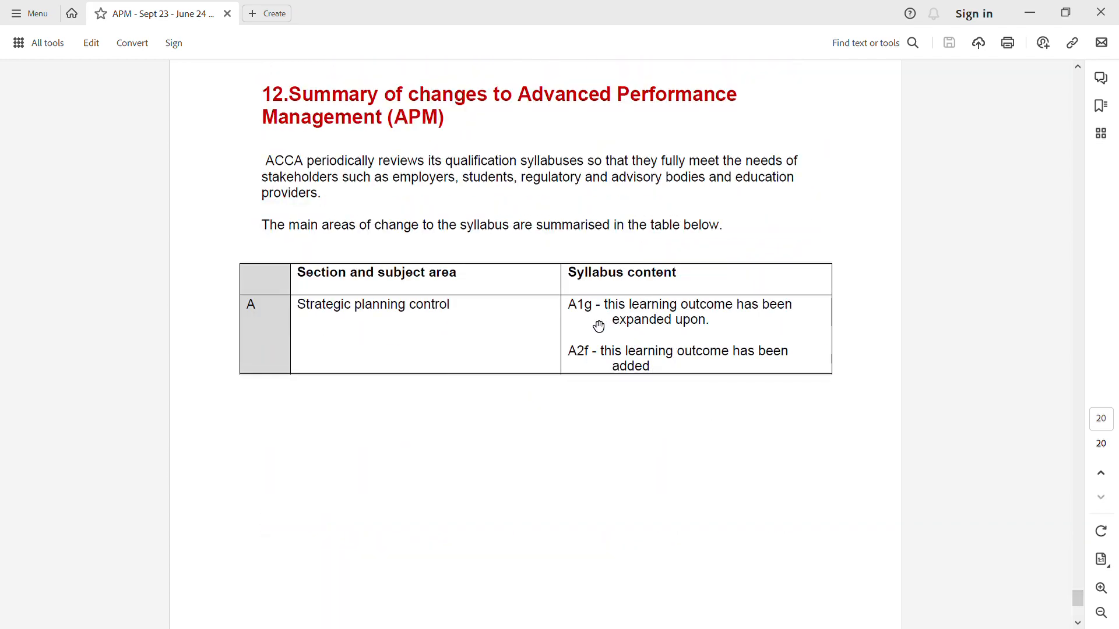
mouse_move(608, 357)
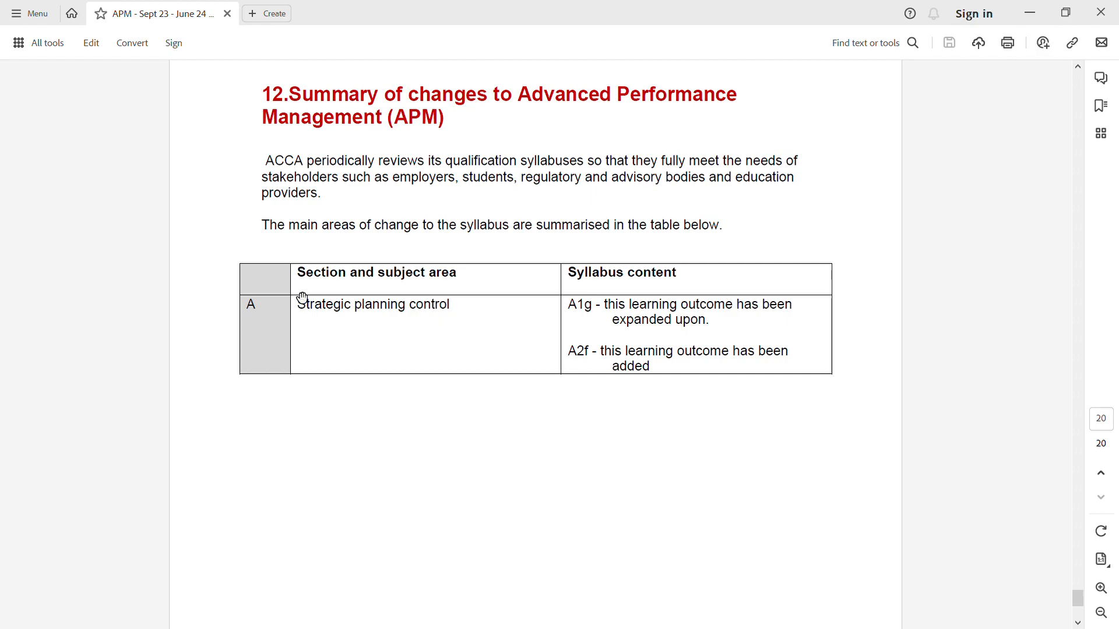
mouse_move(285, 324)
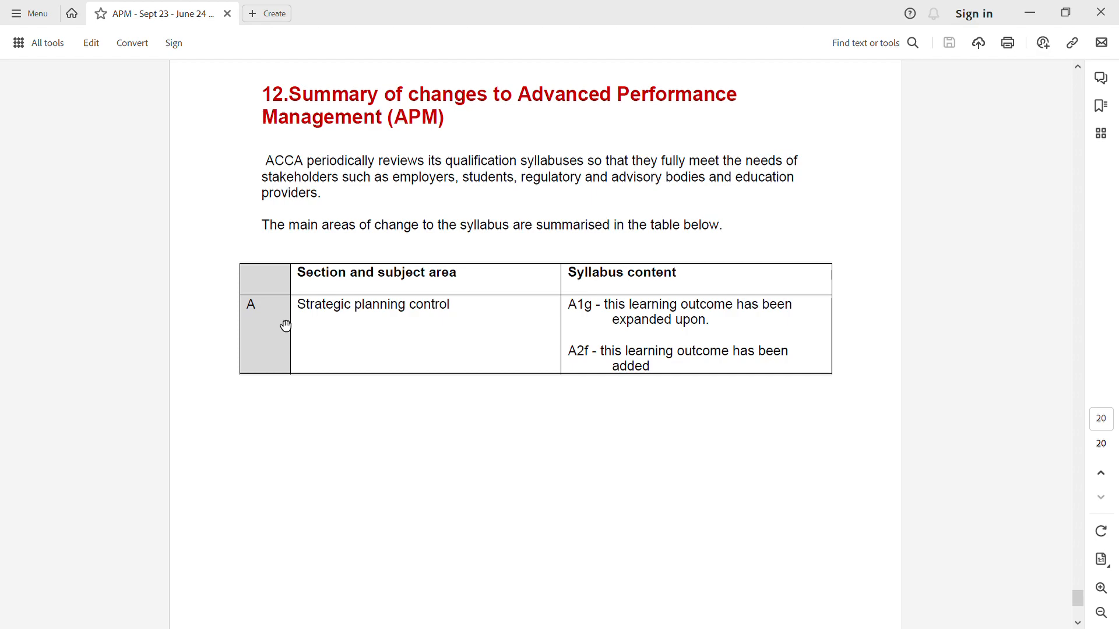
mouse_move(608, 327)
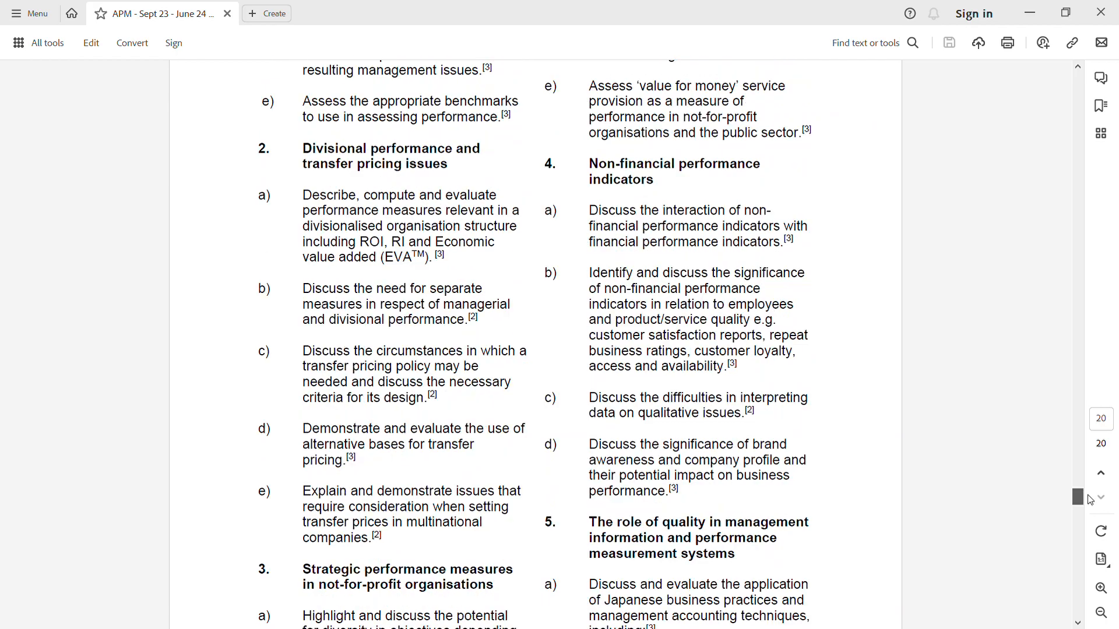
scroll("down", 3)
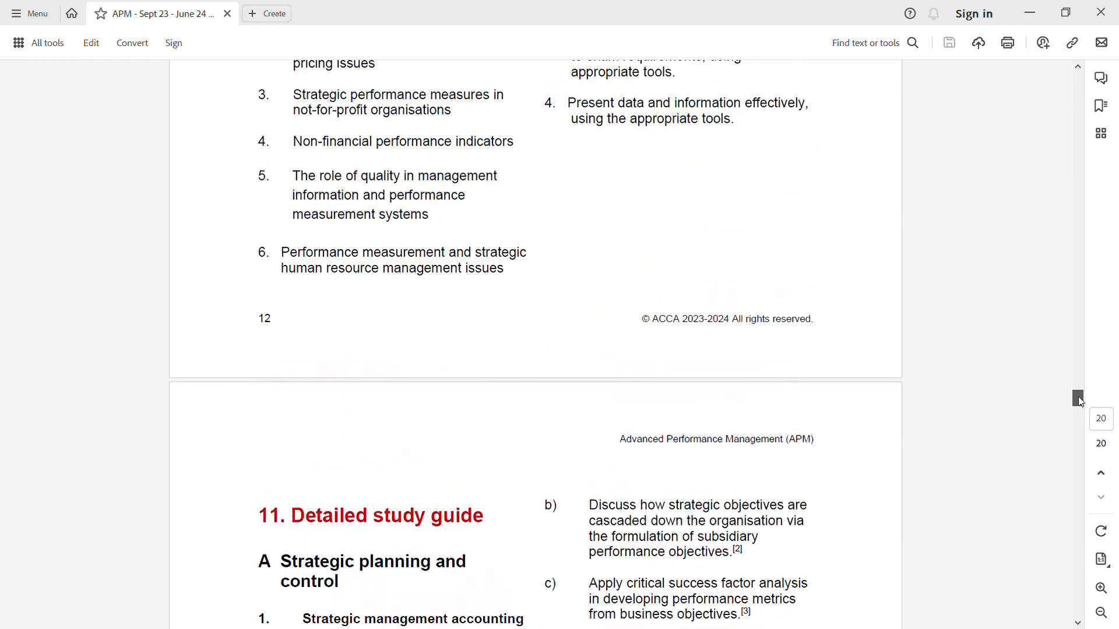
scroll("down", 3)
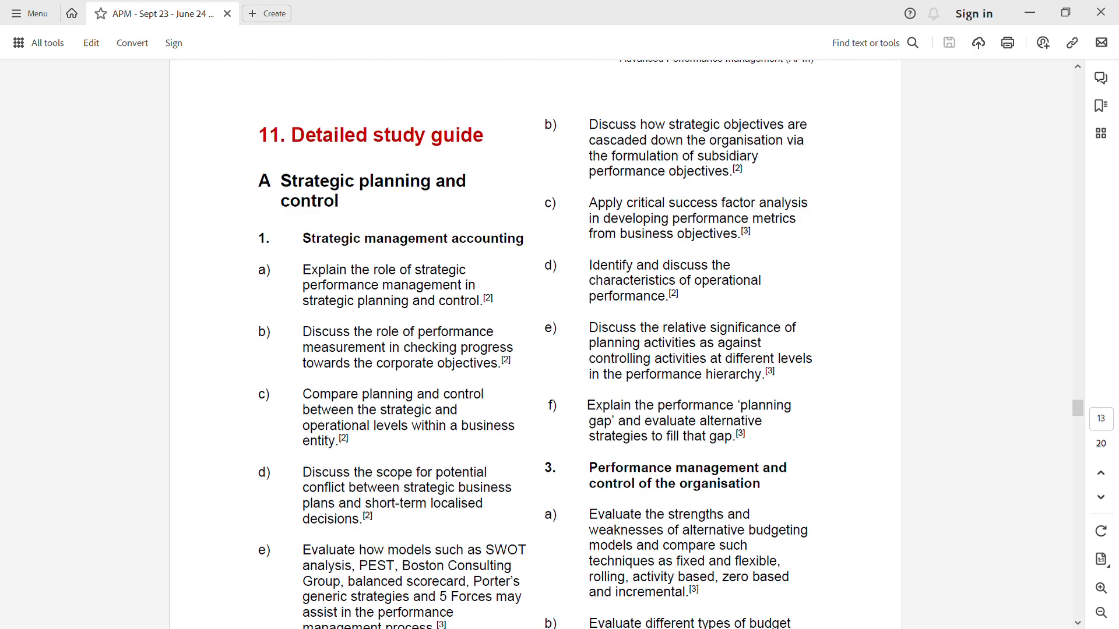
scroll("down", 3)
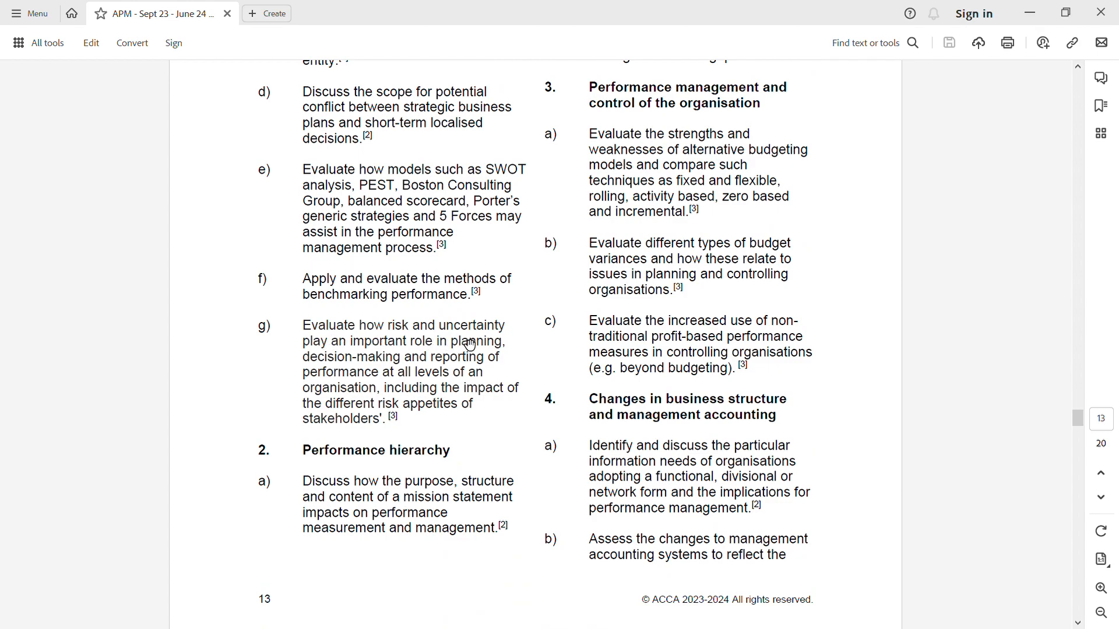
mouse_move(484, 356)
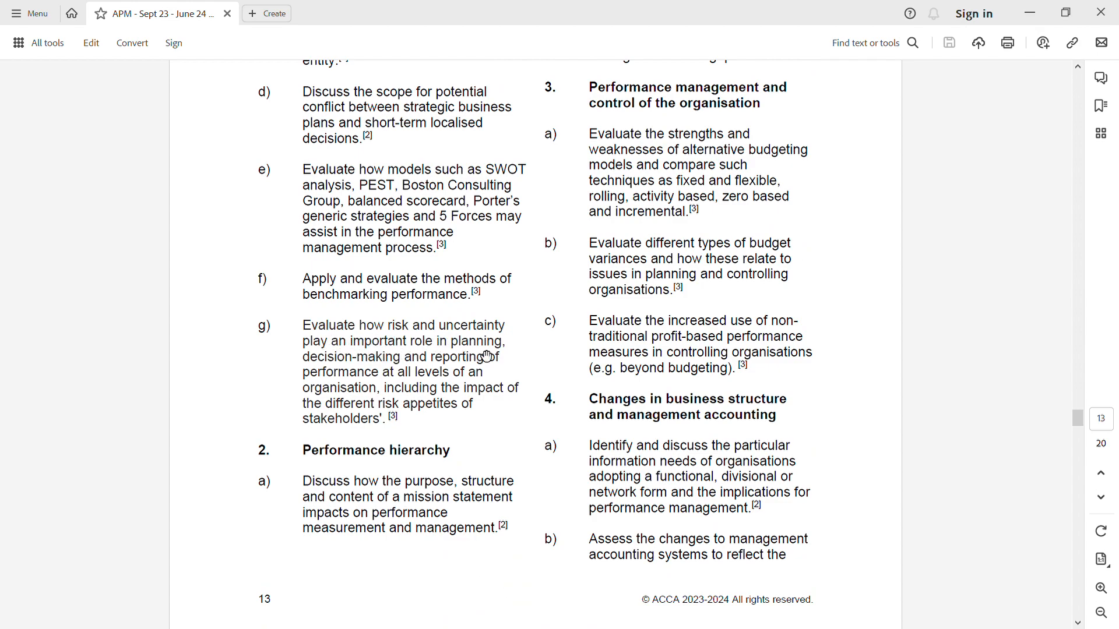
mouse_move(495, 377)
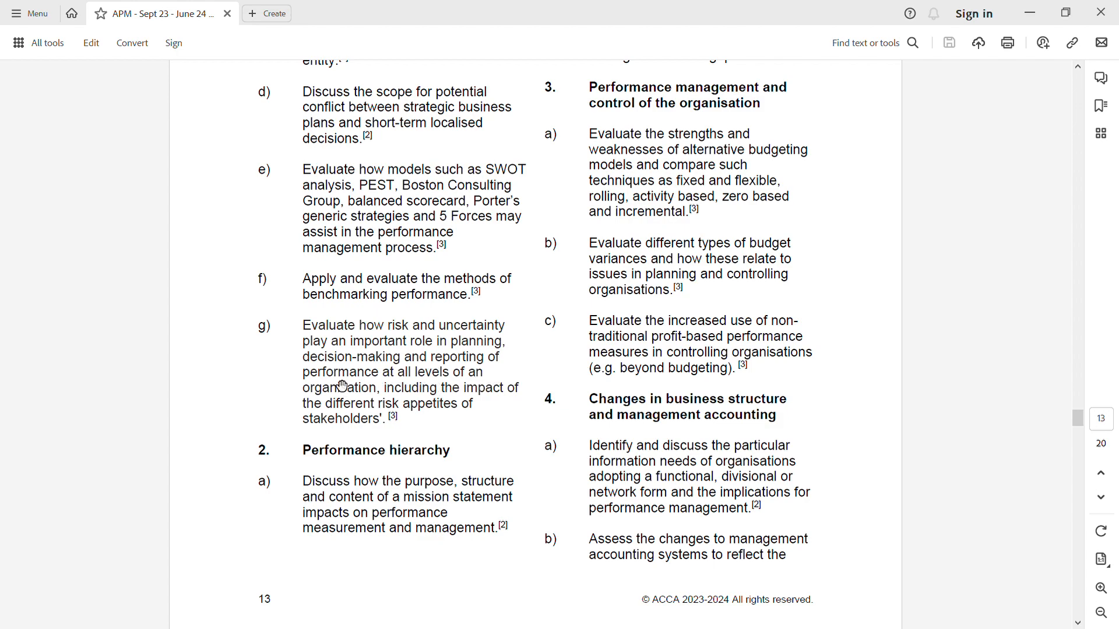
mouse_move(391, 417)
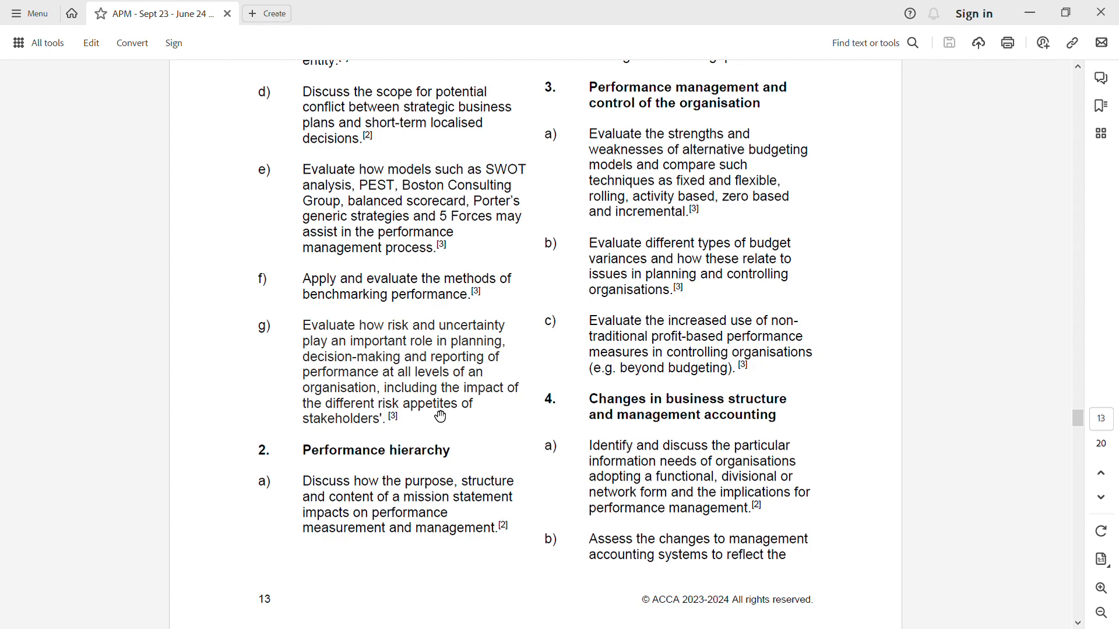
mouse_move(348, 426)
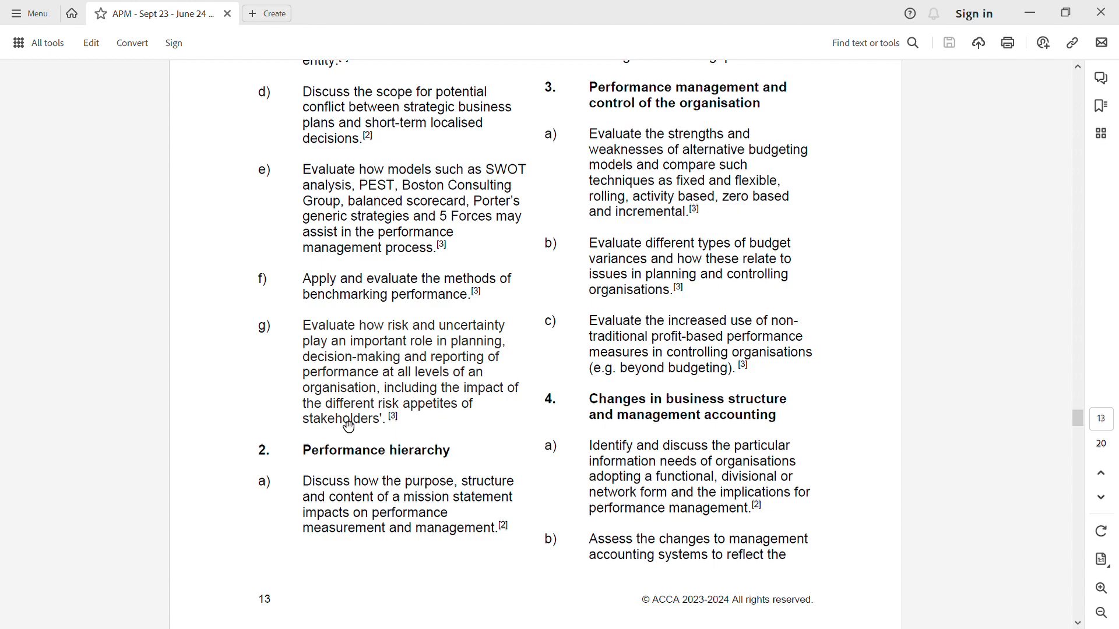